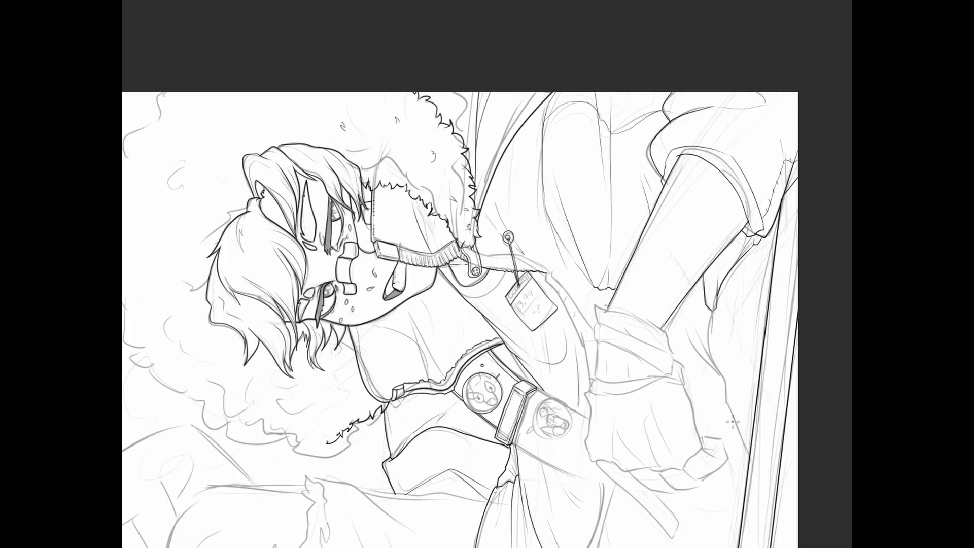
scroll("down", 3)
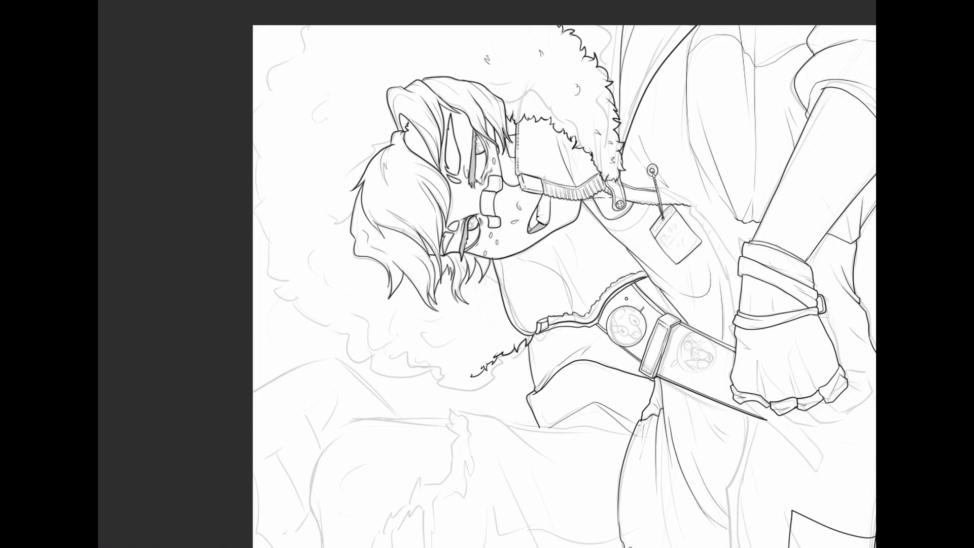
scroll("down", 3)
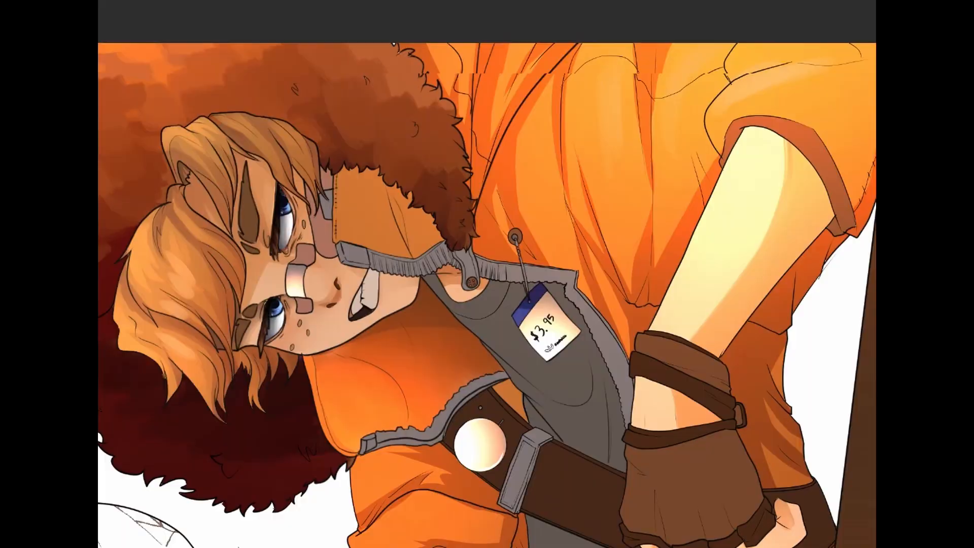
scroll("down", 3)
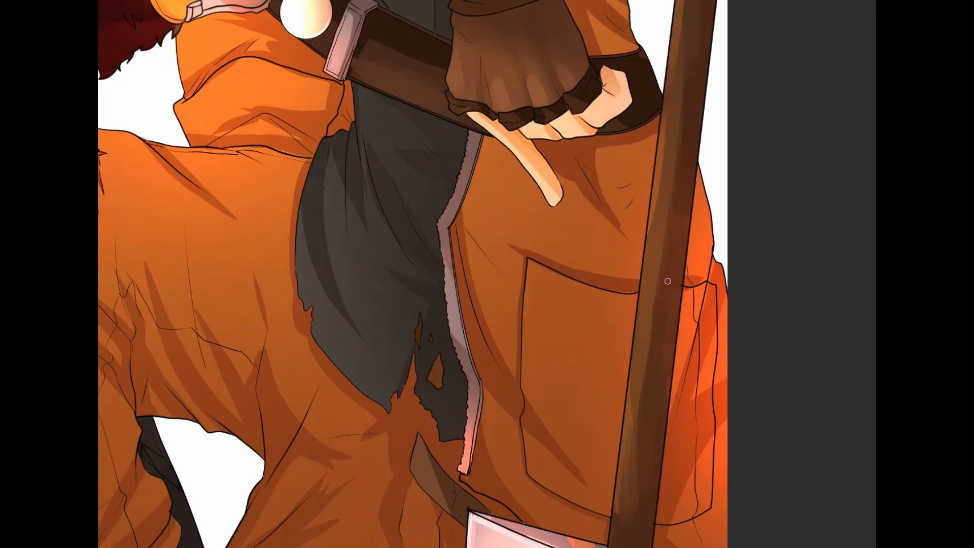
scroll("down", 3)
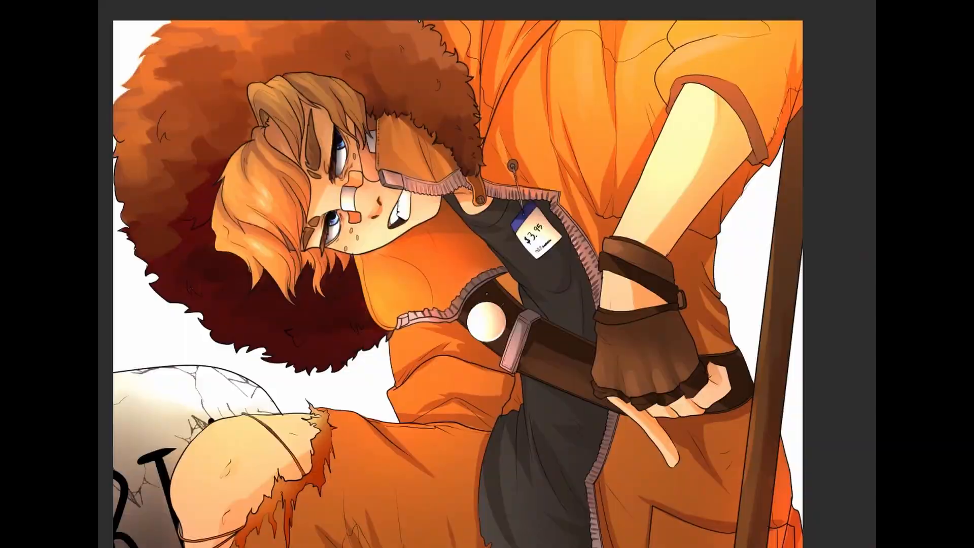
scroll("down", 3)
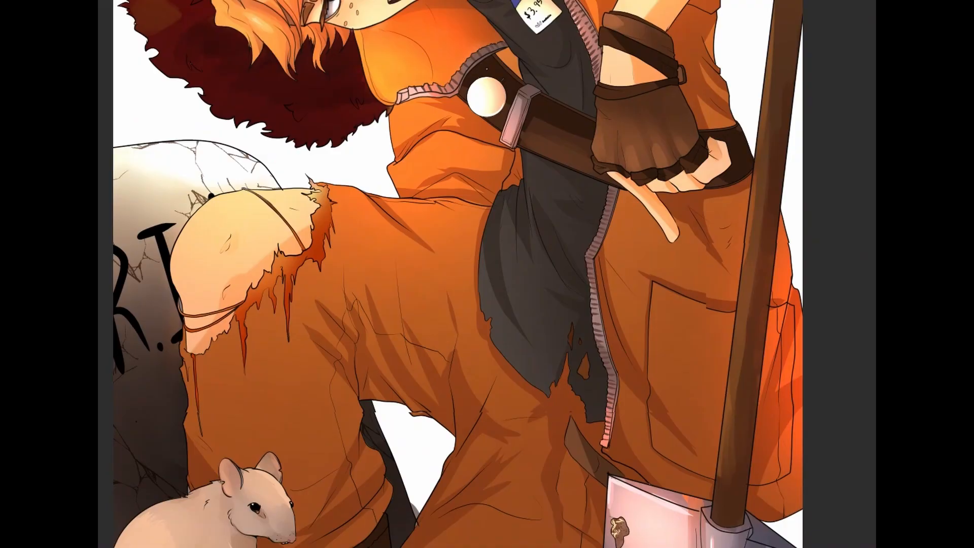